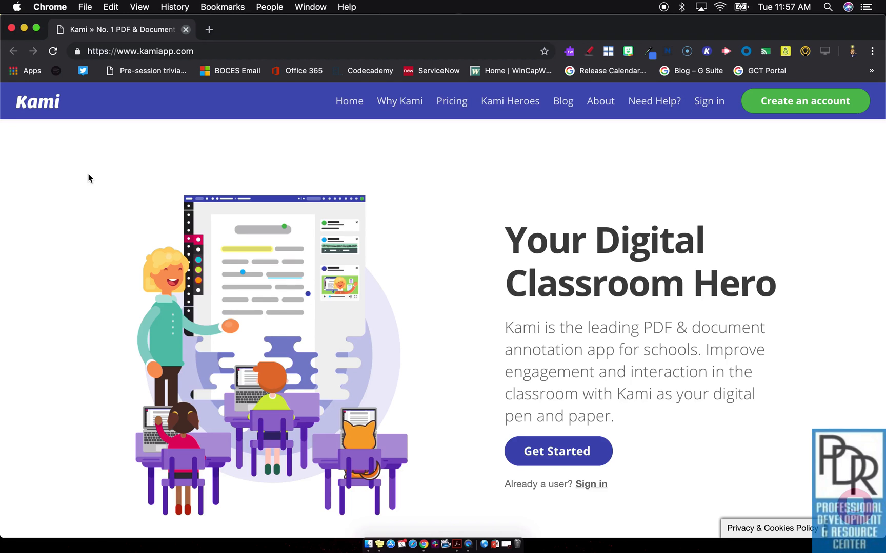
pyautogui.moveTo(709, 102)
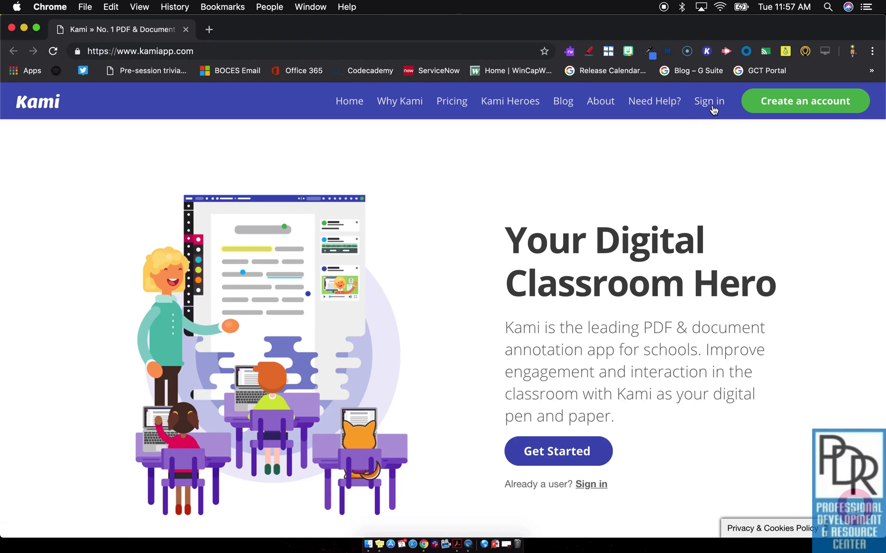
# - Sign in to the Kami web app from kamiapp.com
pyautogui.click(708, 102)
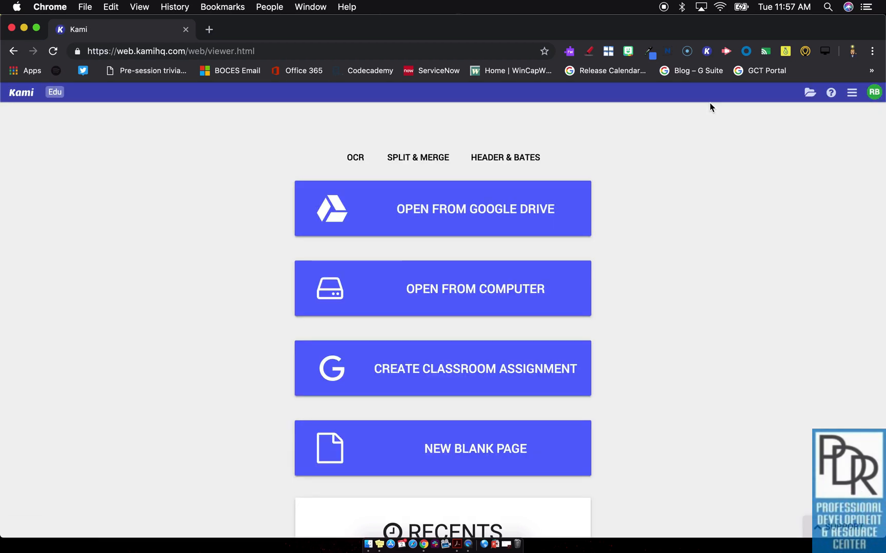
pyautogui.moveTo(654, 178)
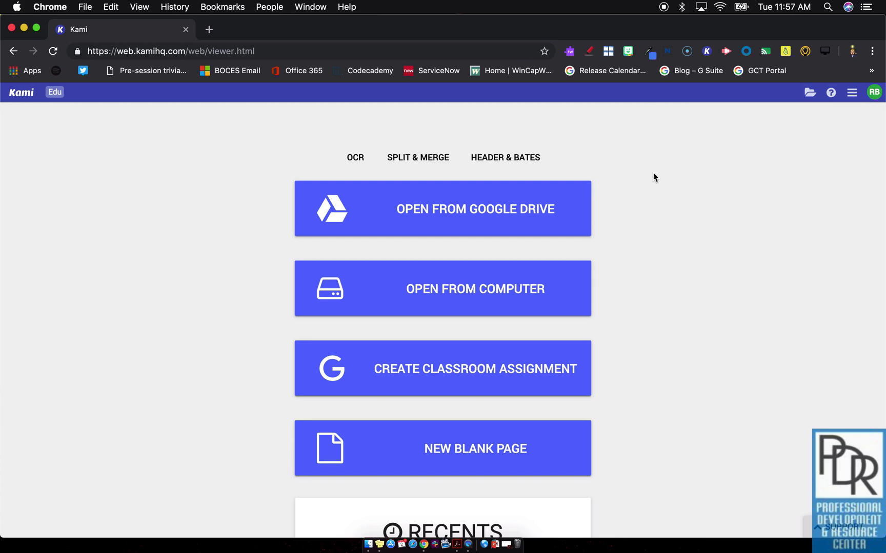
pyautogui.moveTo(495, 219)
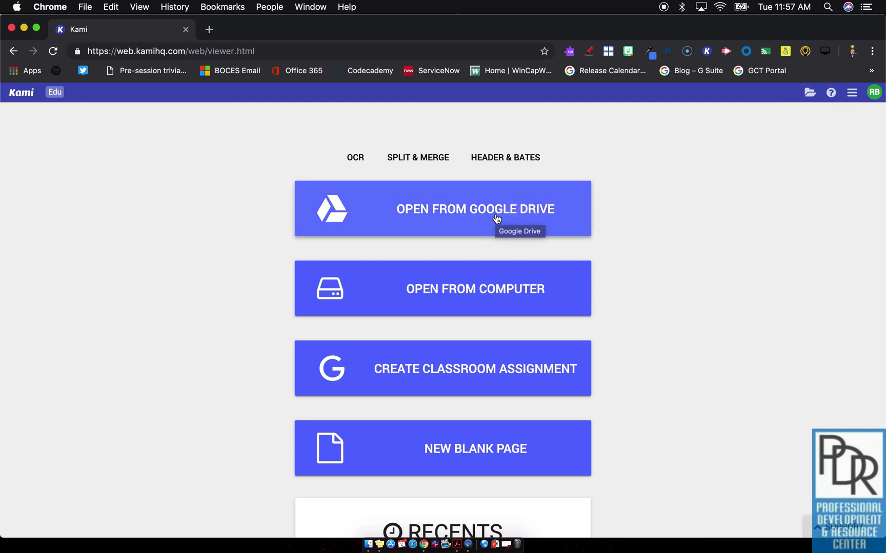
pyautogui.moveTo(615, 213)
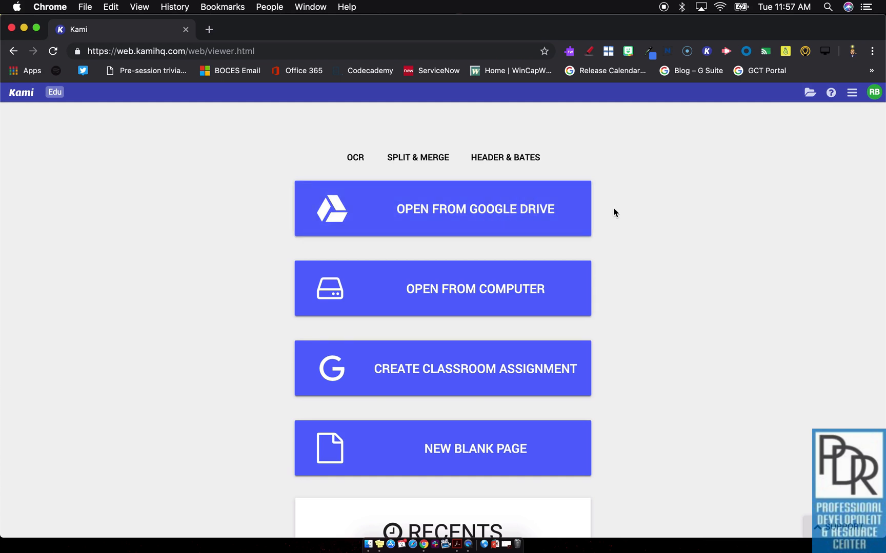
pyautogui.moveTo(487, 281)
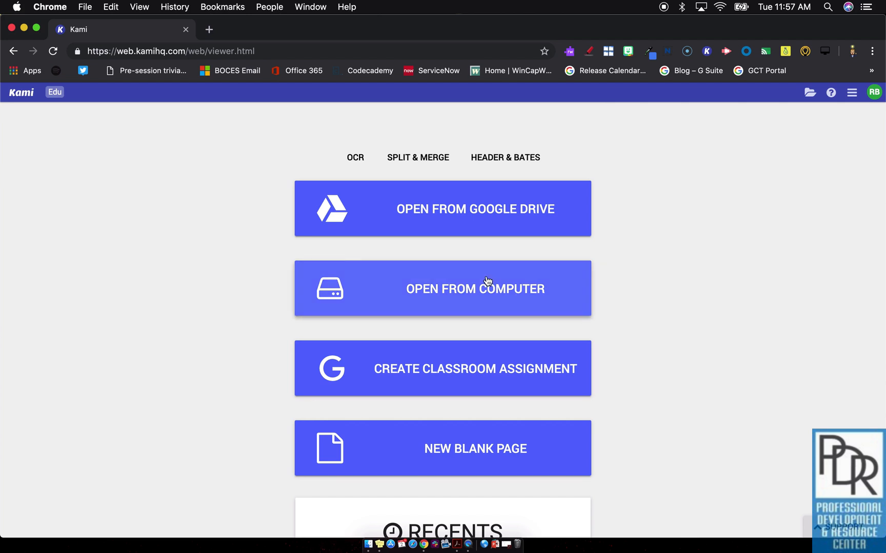
pyautogui.moveTo(488, 281)
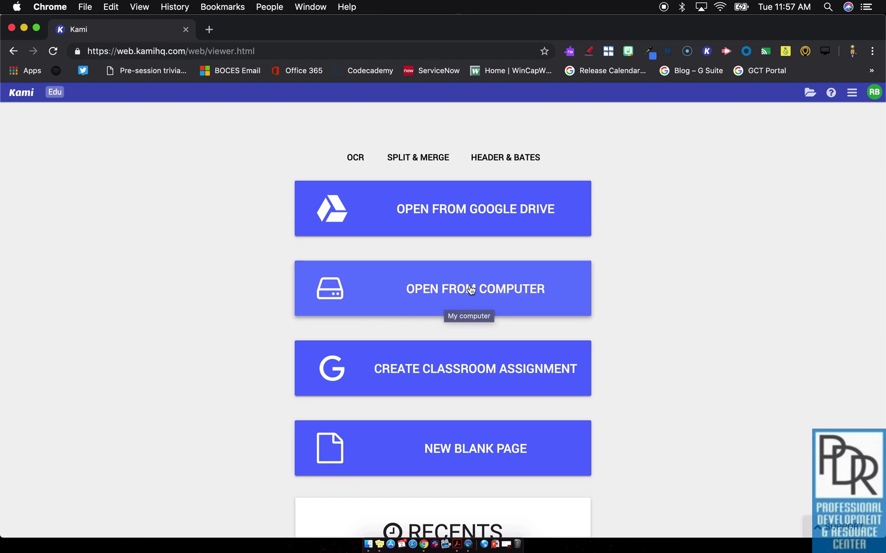
pyautogui.moveTo(642, 294)
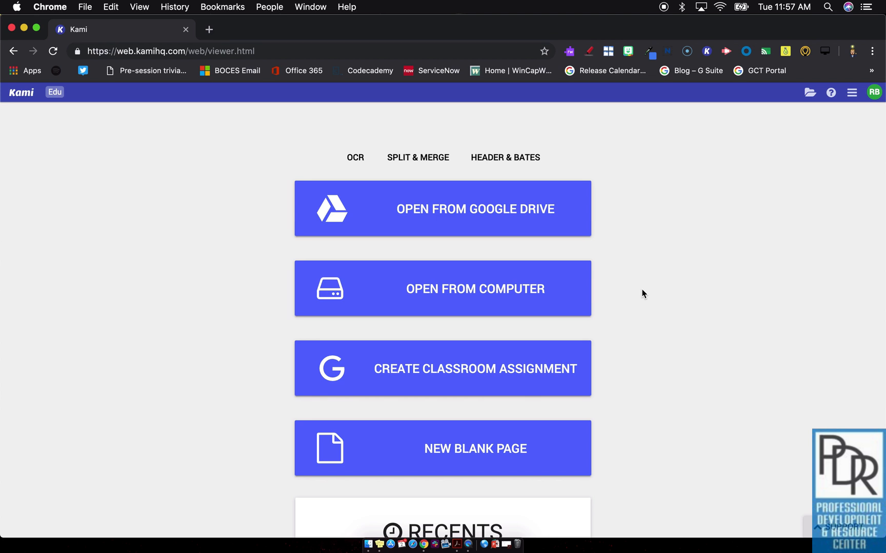
pyautogui.moveTo(554, 292)
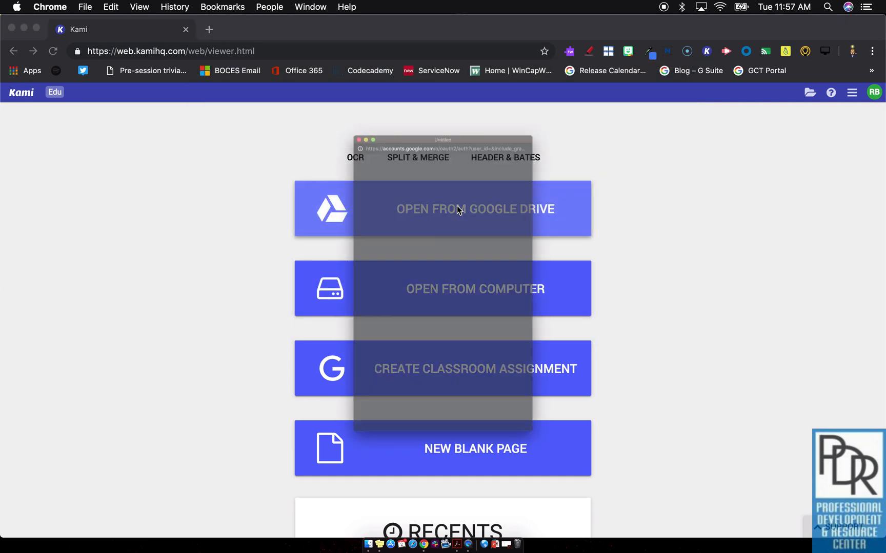
# - Pick the Pre-session trivia presentation from My Drive and open it in Kami
pyautogui.click(475, 208)
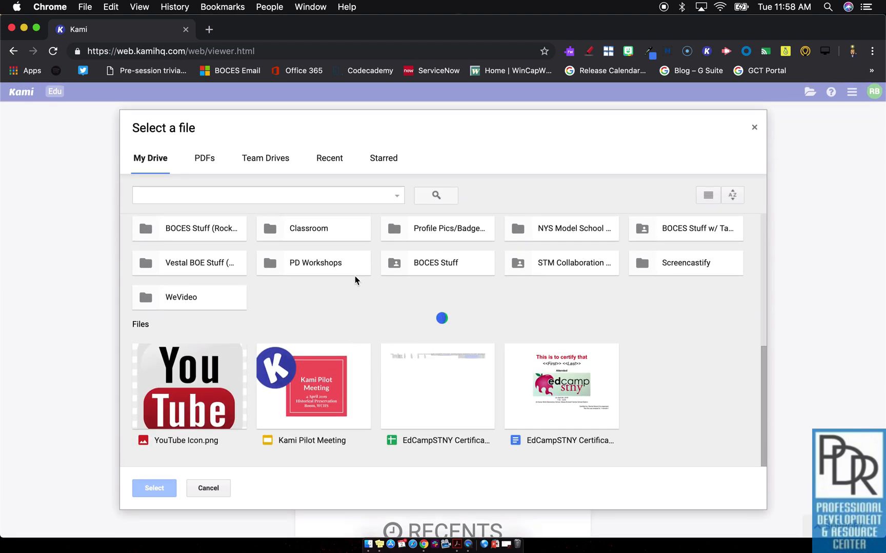
pyautogui.scroll(-3)
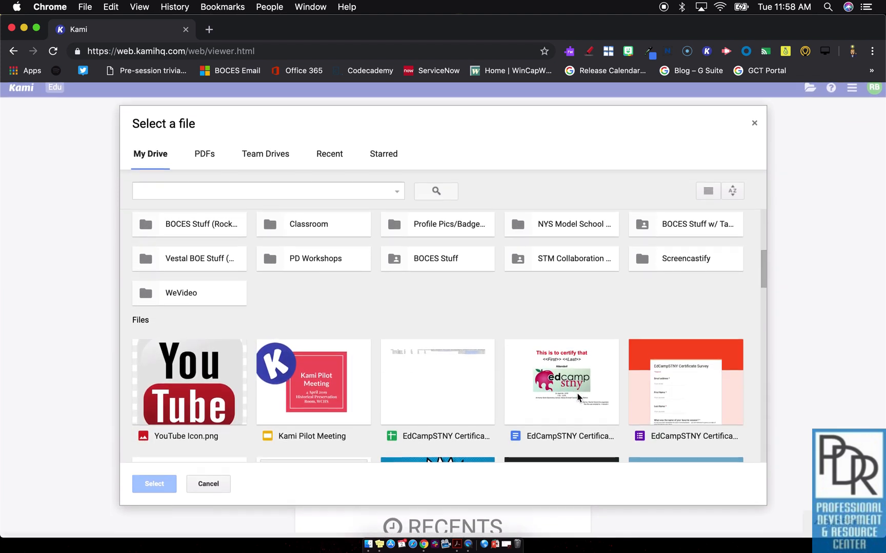
pyautogui.scroll(-3)
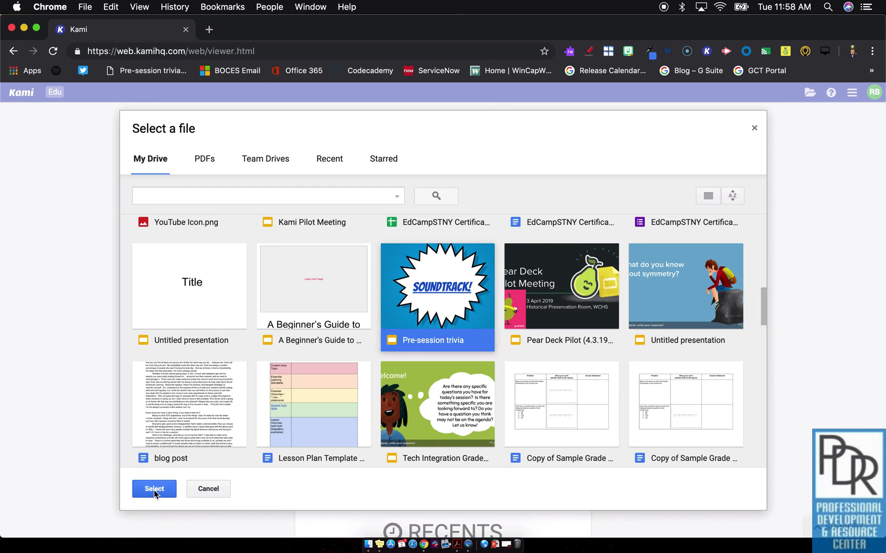
pyautogui.click(154, 489)
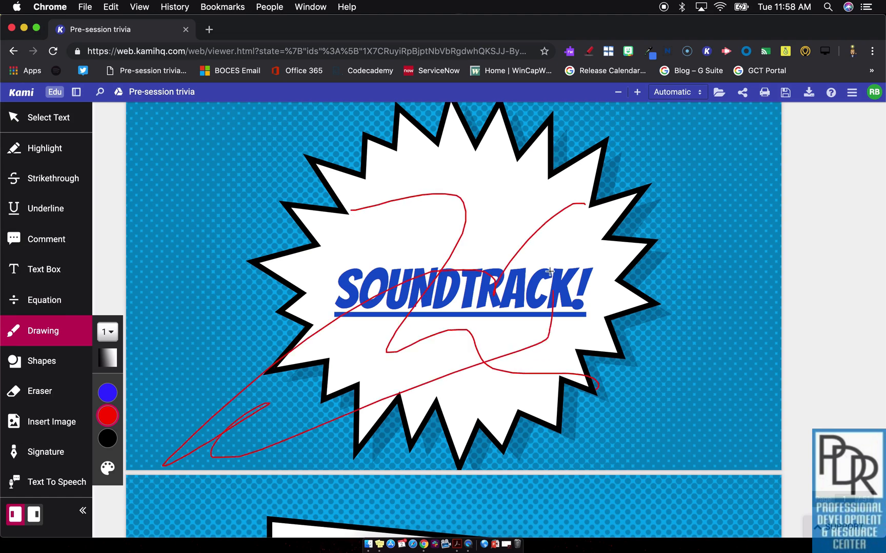
# - Scroll to the next slide of Pre-session trivia and back to the annotated SOUNDTRACK! slide
pyautogui.scroll(-3)
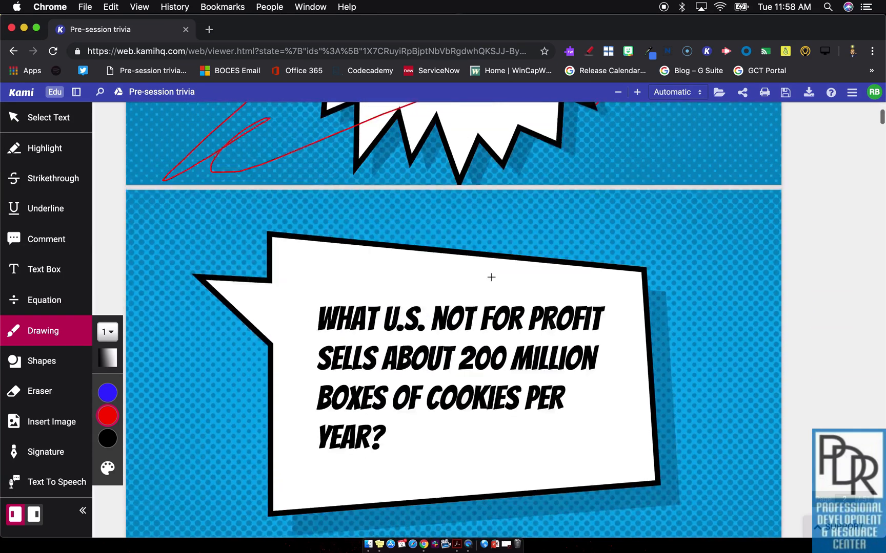
pyautogui.scroll(3)
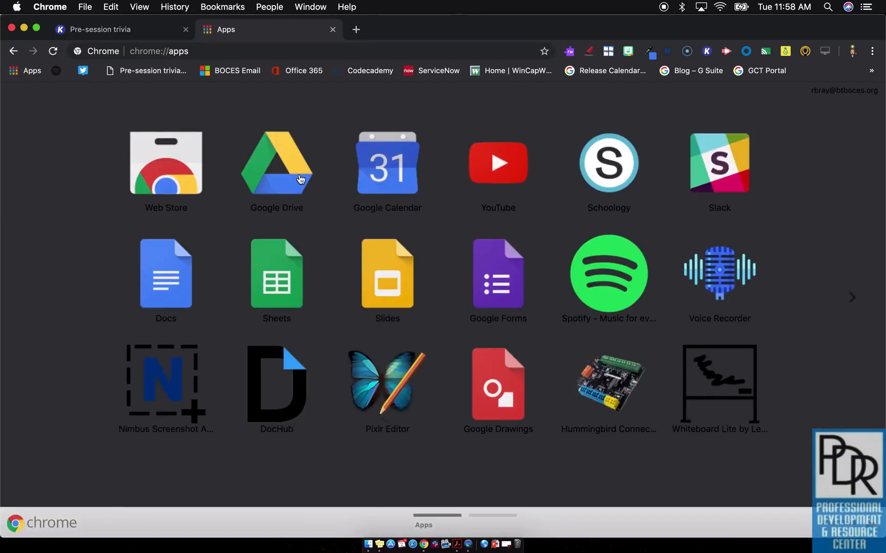
# - Launch Google Drive from the Chrome apps page
pyautogui.click(276, 163)
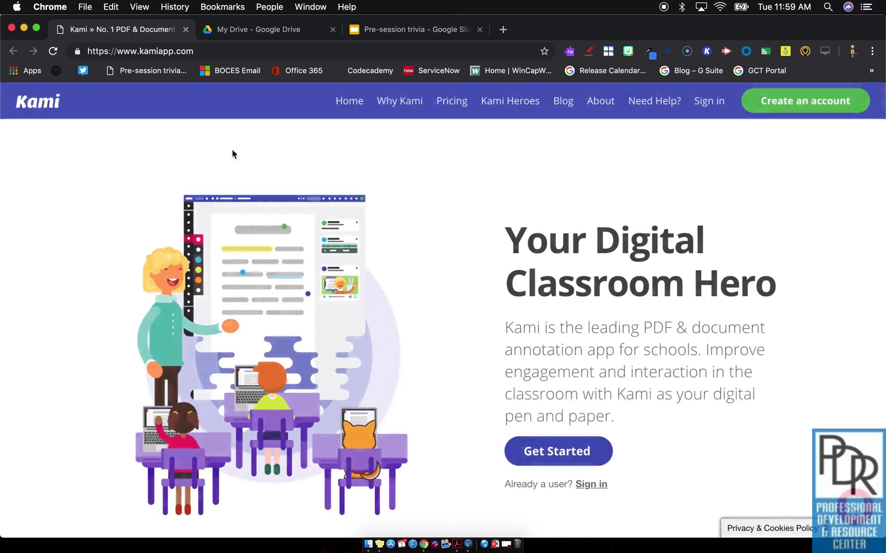
# - Sign back in to Kami with the school Google account
pyautogui.click(709, 100)
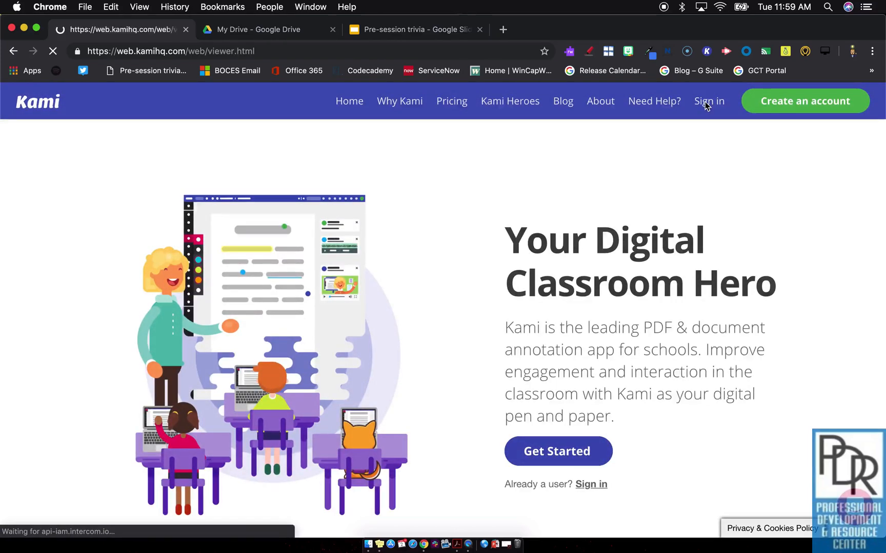
pyautogui.click(708, 100)
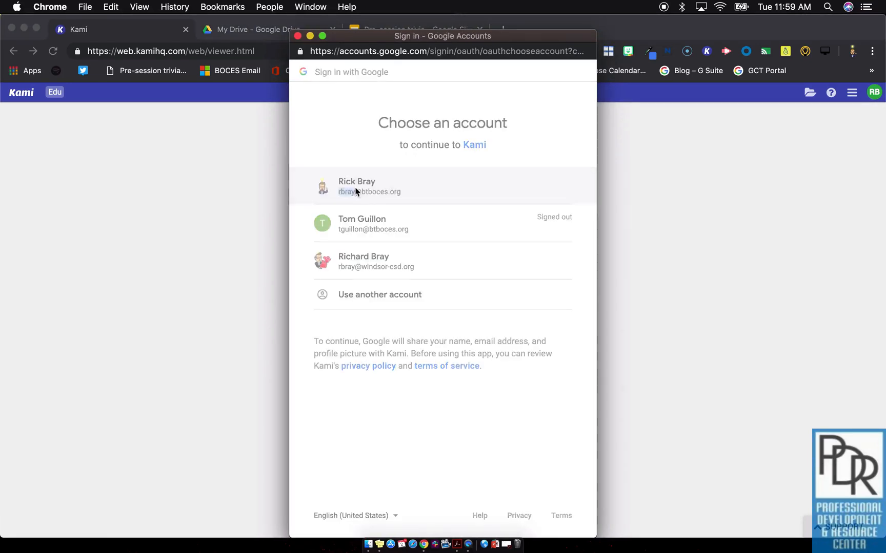
pyautogui.click(357, 187)
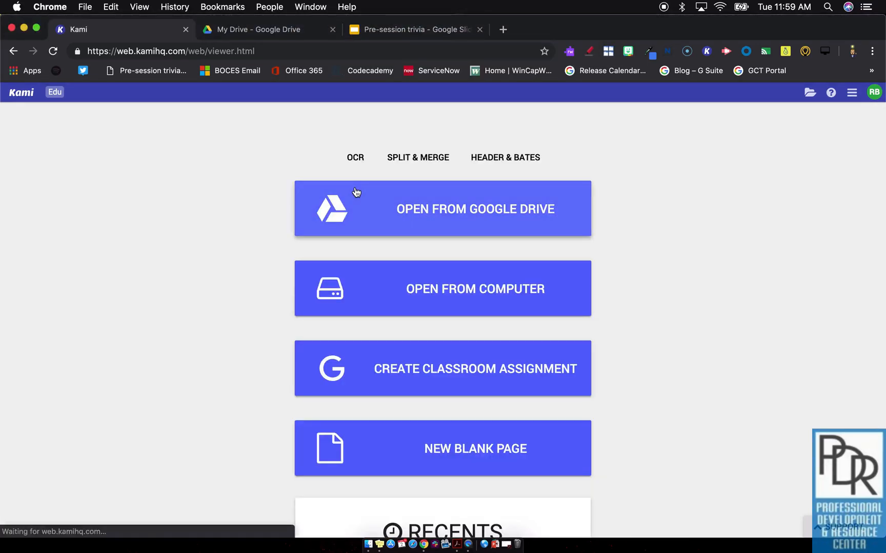
# - Browse My Drive in Kami's file picker down to the Pre-session trivia presentation
pyautogui.click(475, 208)
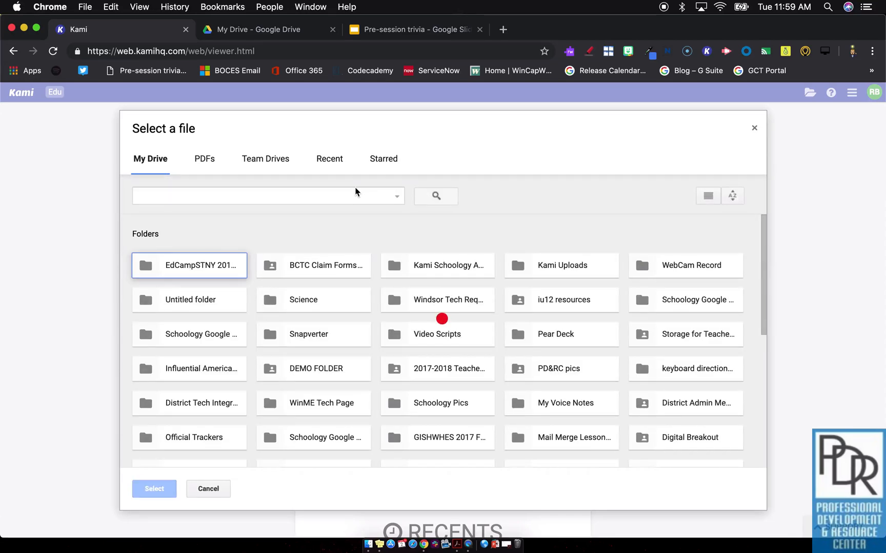
pyautogui.scroll(-3)
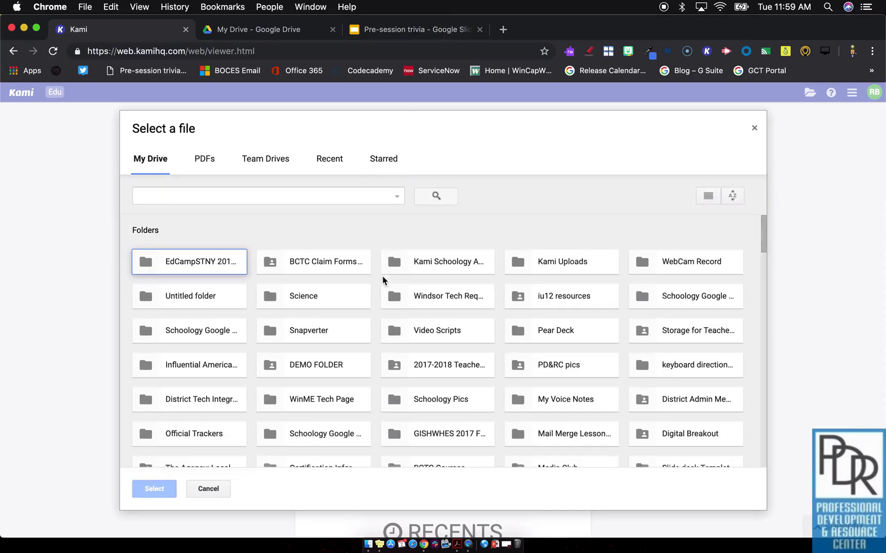
pyautogui.scroll(-3)
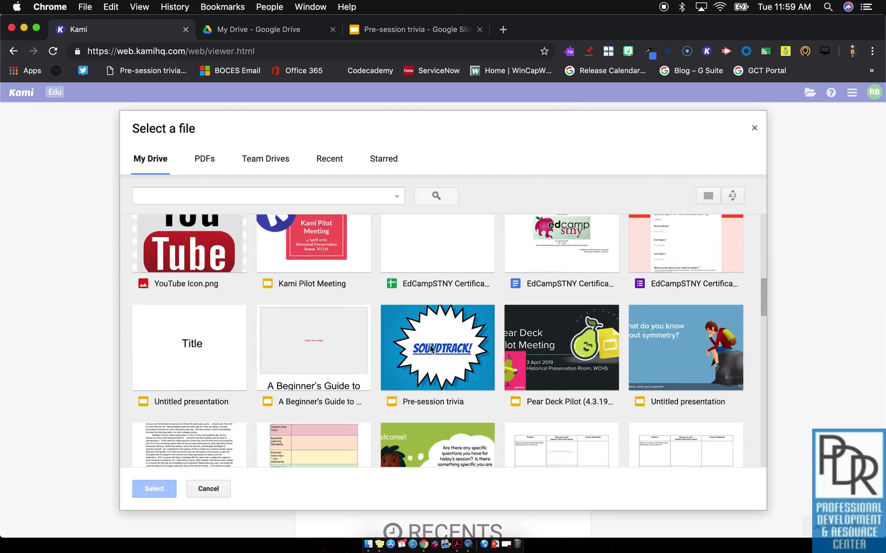
# - Reopen Pre-session trivia with its red scribbles, then start kamihq.com in a new tab
pyautogui.click(153, 489)
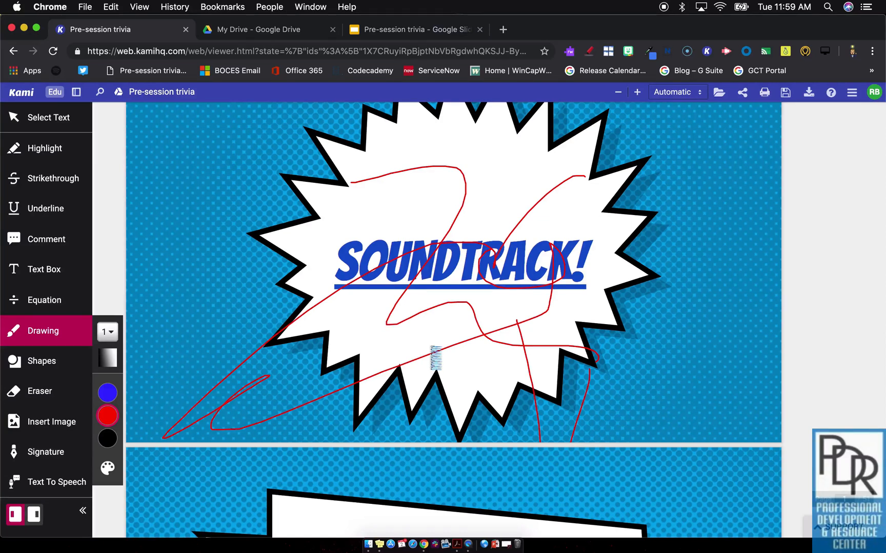
pyautogui.click(502, 30)
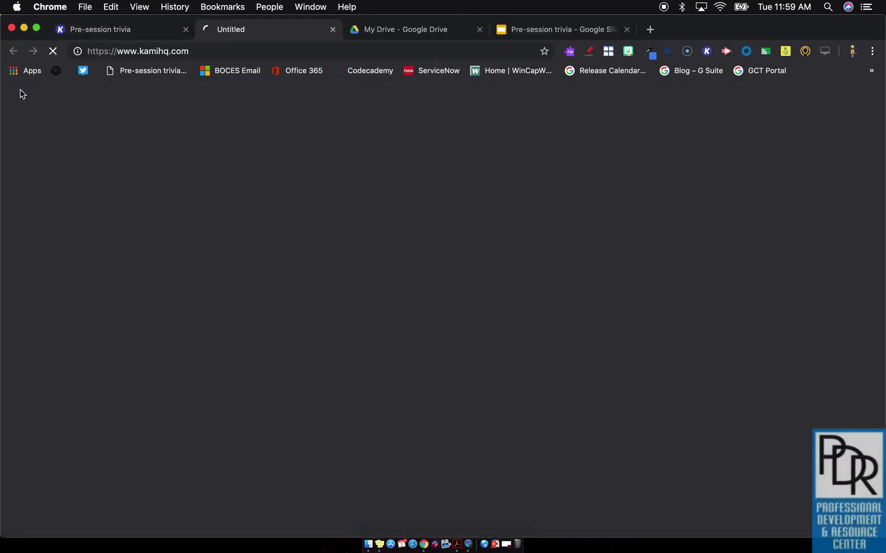